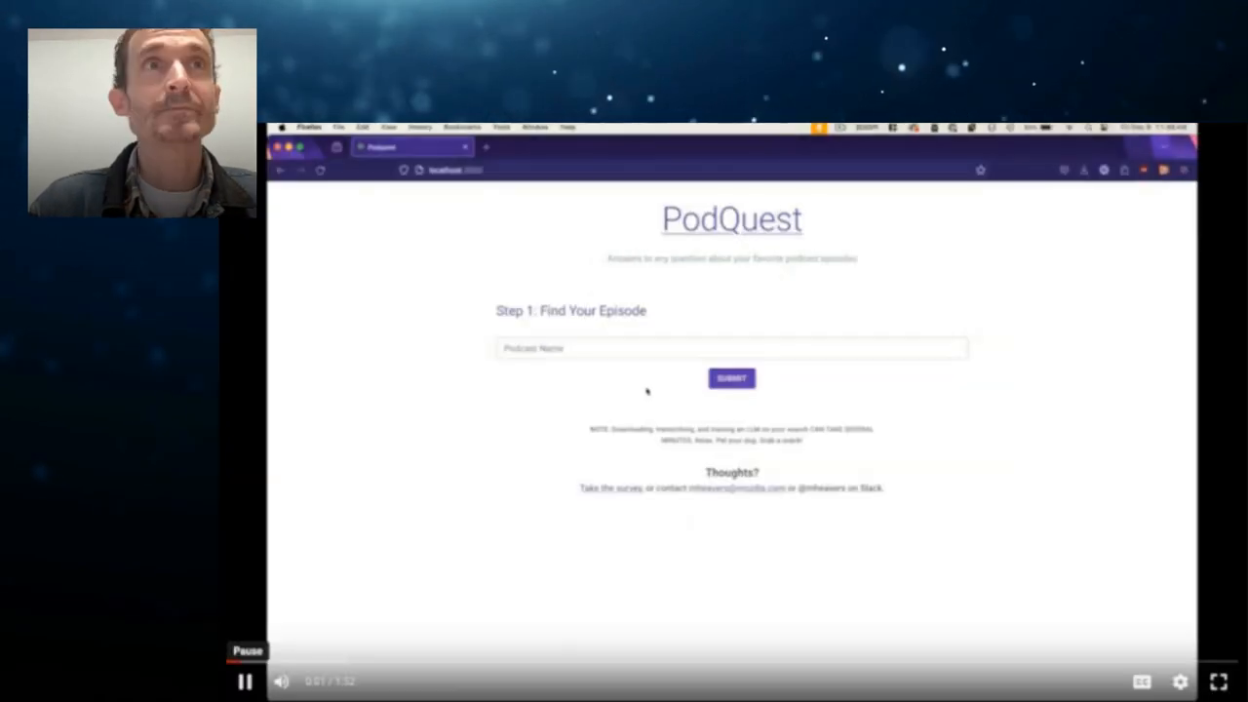
- Search PodQuest for 'Hard' and choose the Hard Fork podcast from Matching Results
text(Hard Fork)
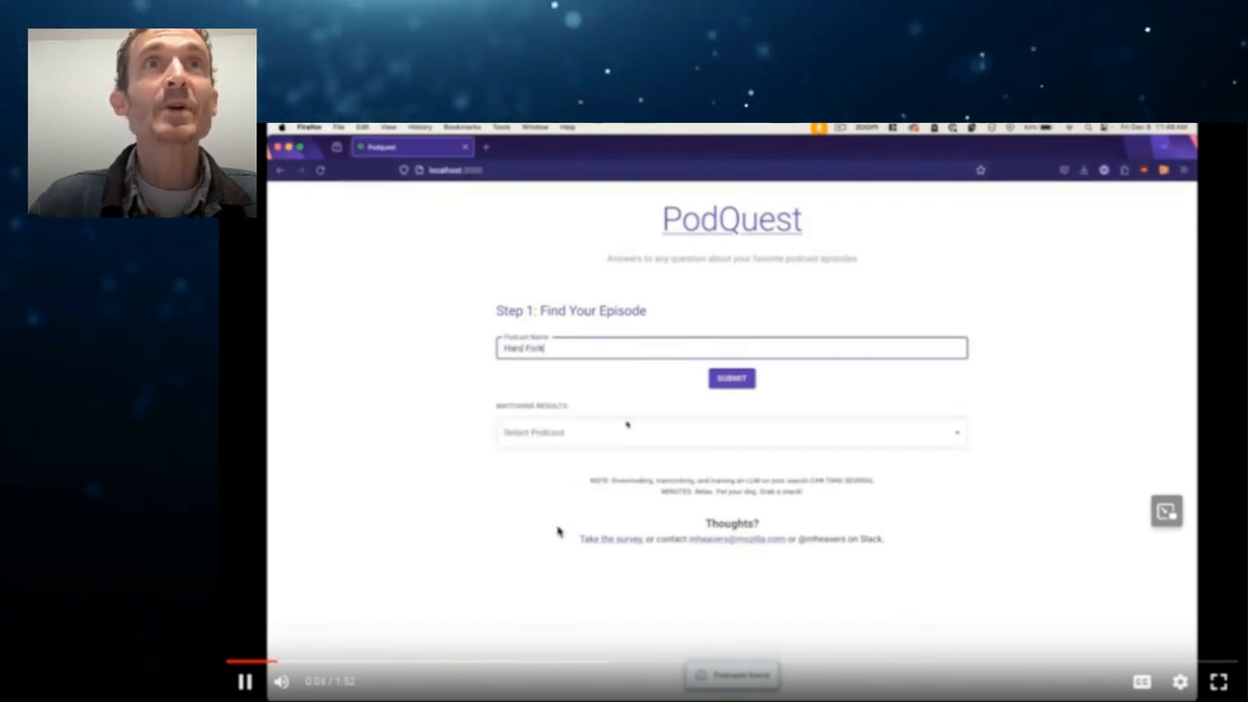
click(731, 432)
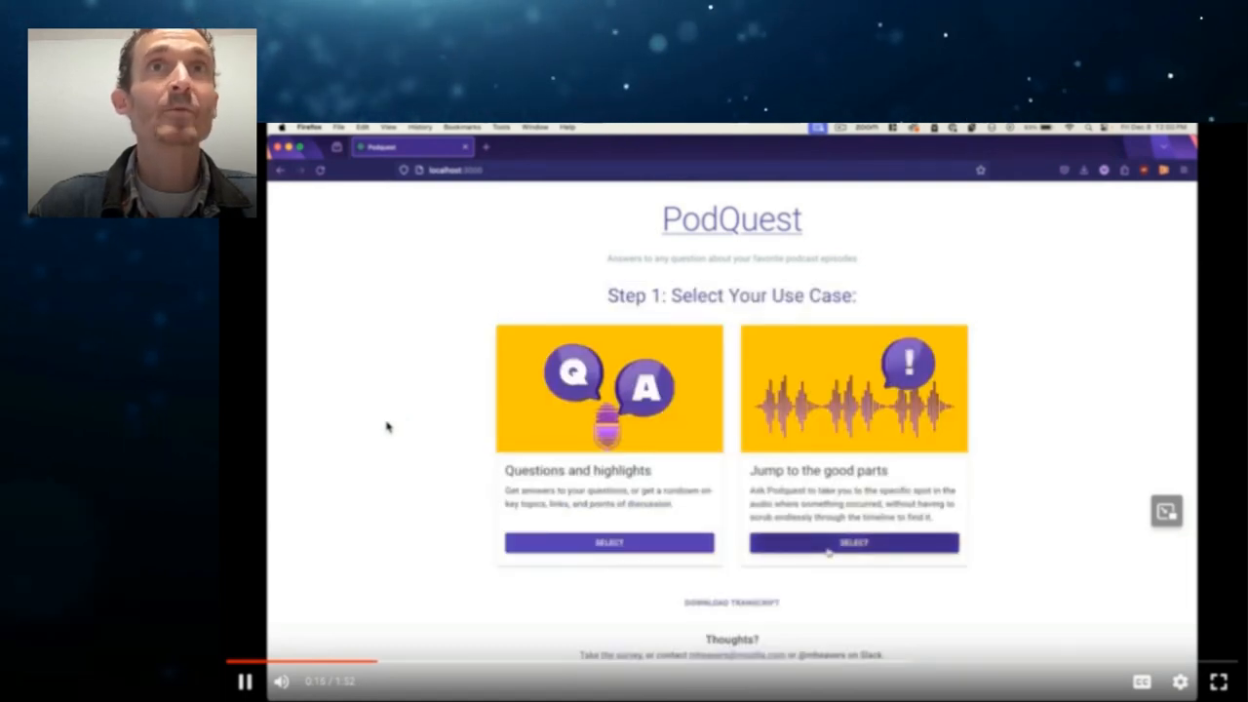
- Choose 'Jump to the good parts' and submit a question about where a moment occurs
click(854, 542)
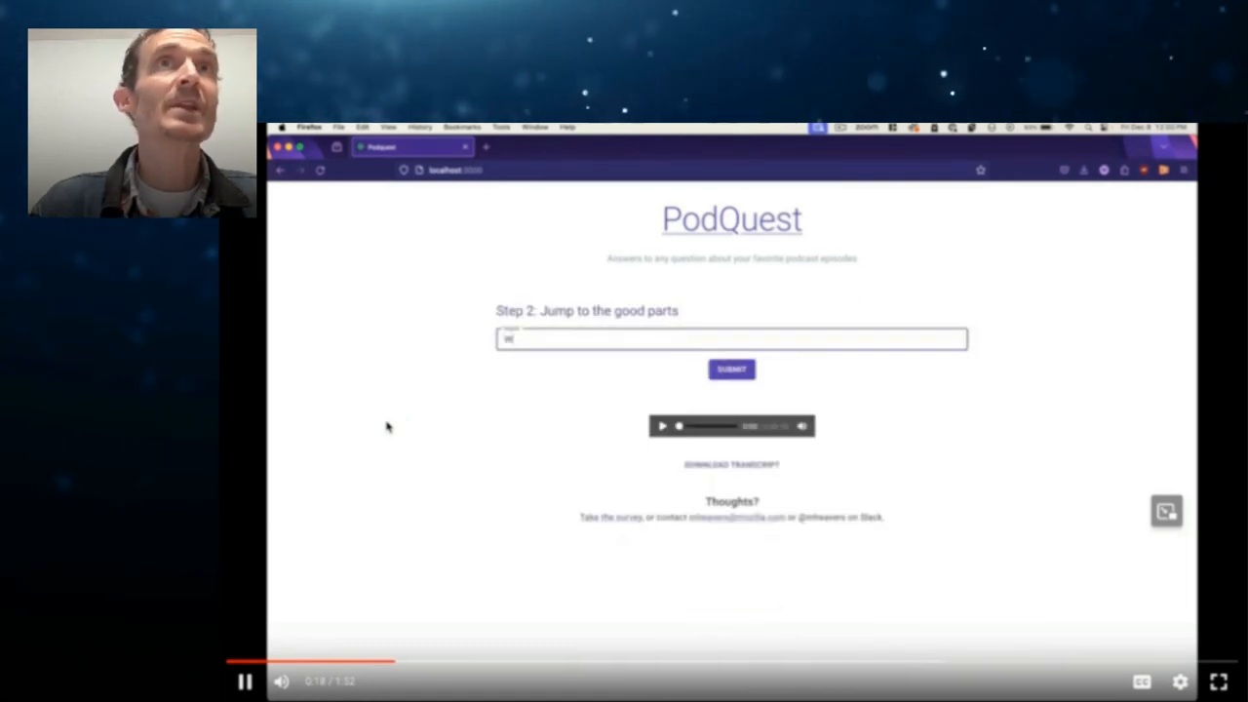
click(729, 369)
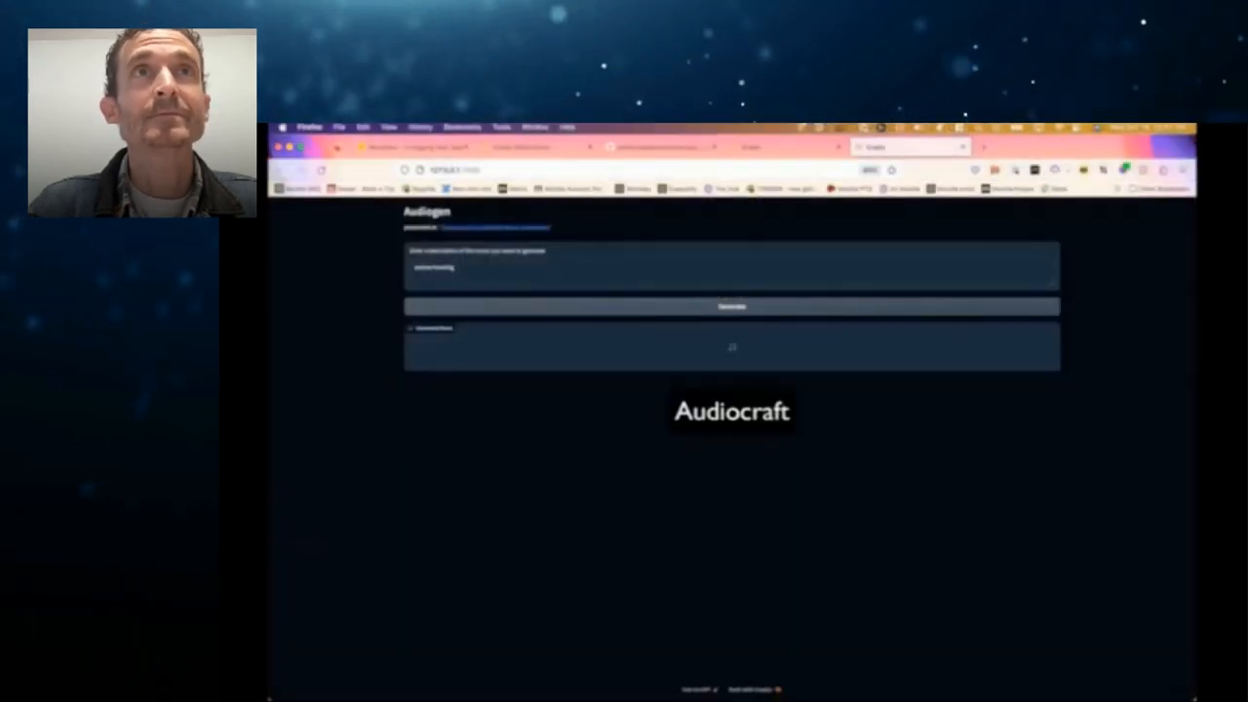
- Switch from the AudioGen sound generator to the MusicGen music generation demo
click(731, 306)
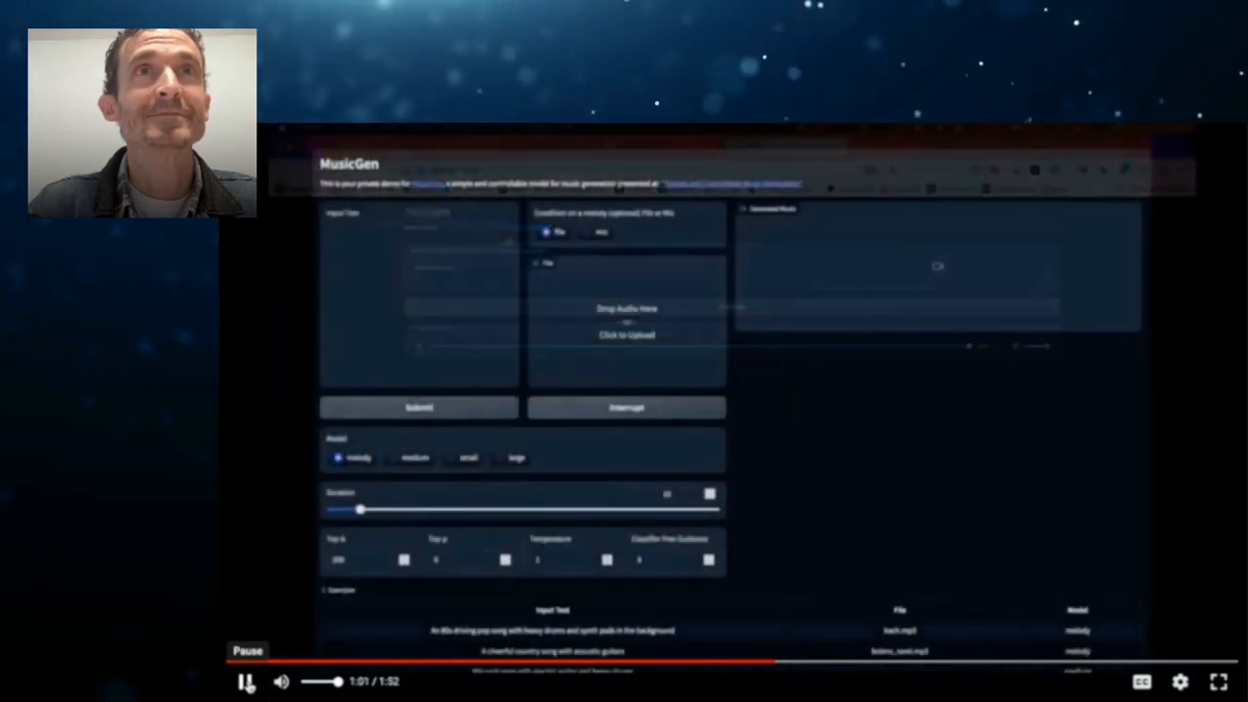
click(417, 408)
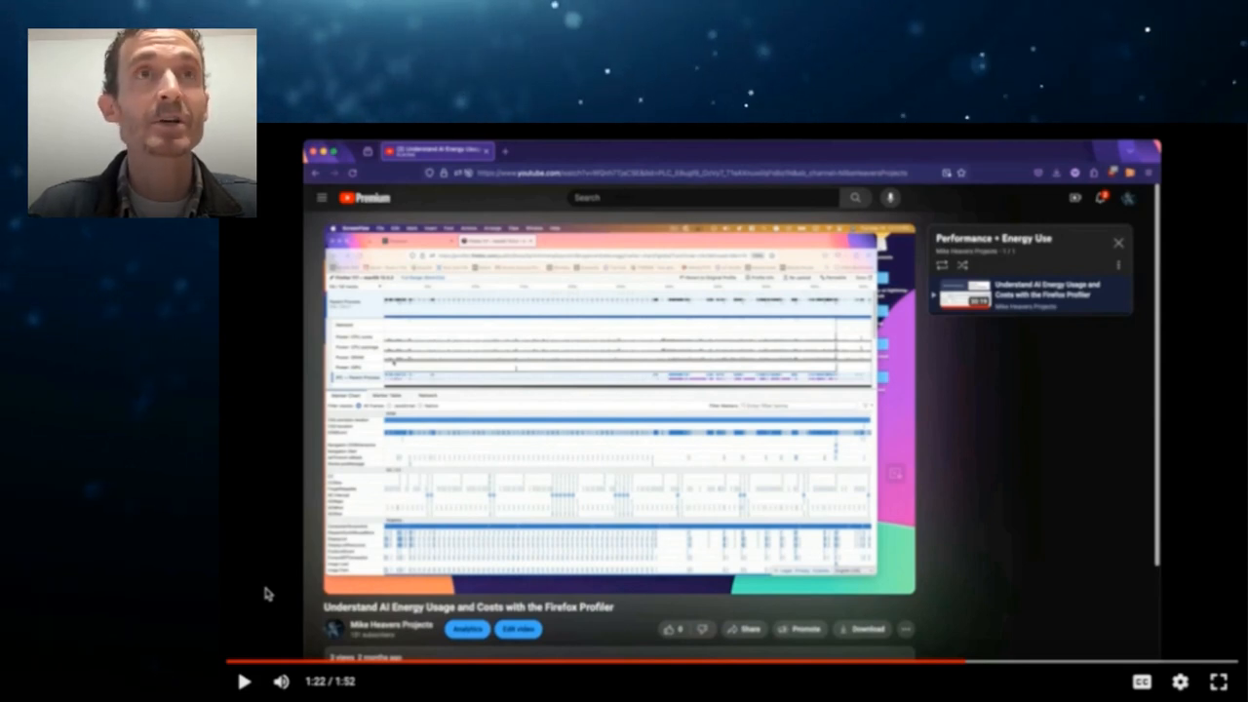
mouse_move(242, 639)
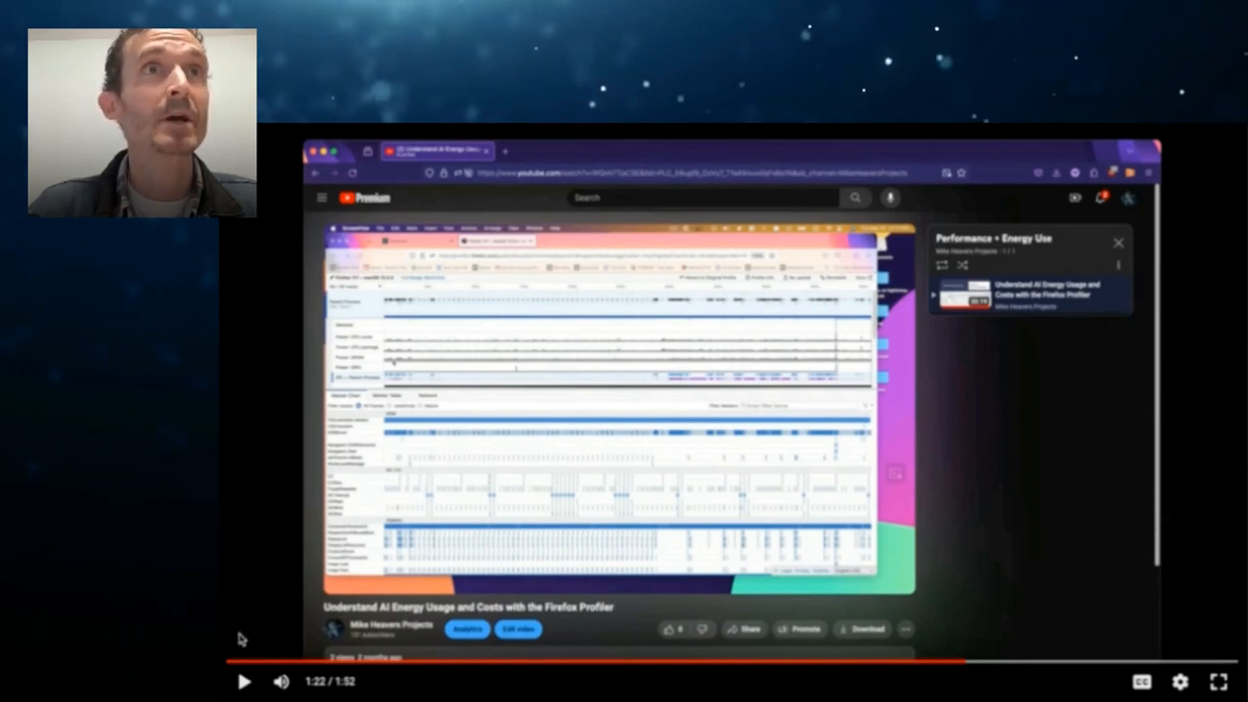
- Show the Firefox Profiler AI energy video, then the GitHub organisation's Repositories list with Memory-Cache
click(238, 682)
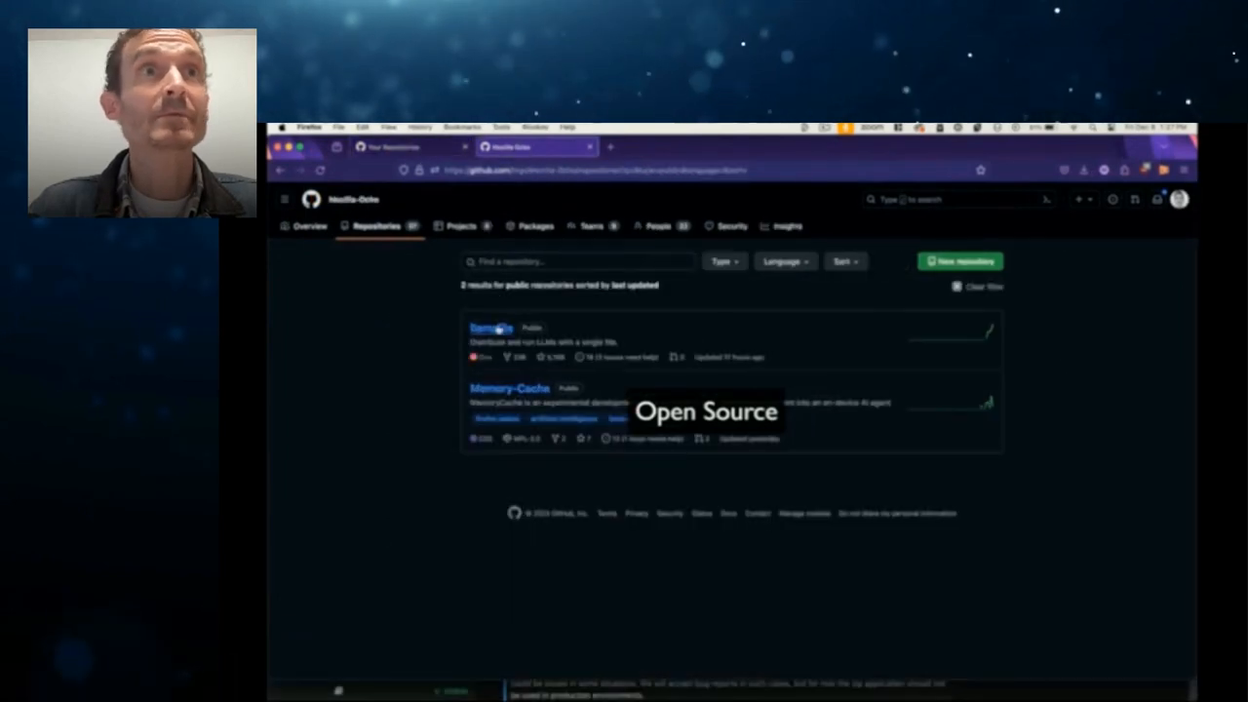
click(488, 327)
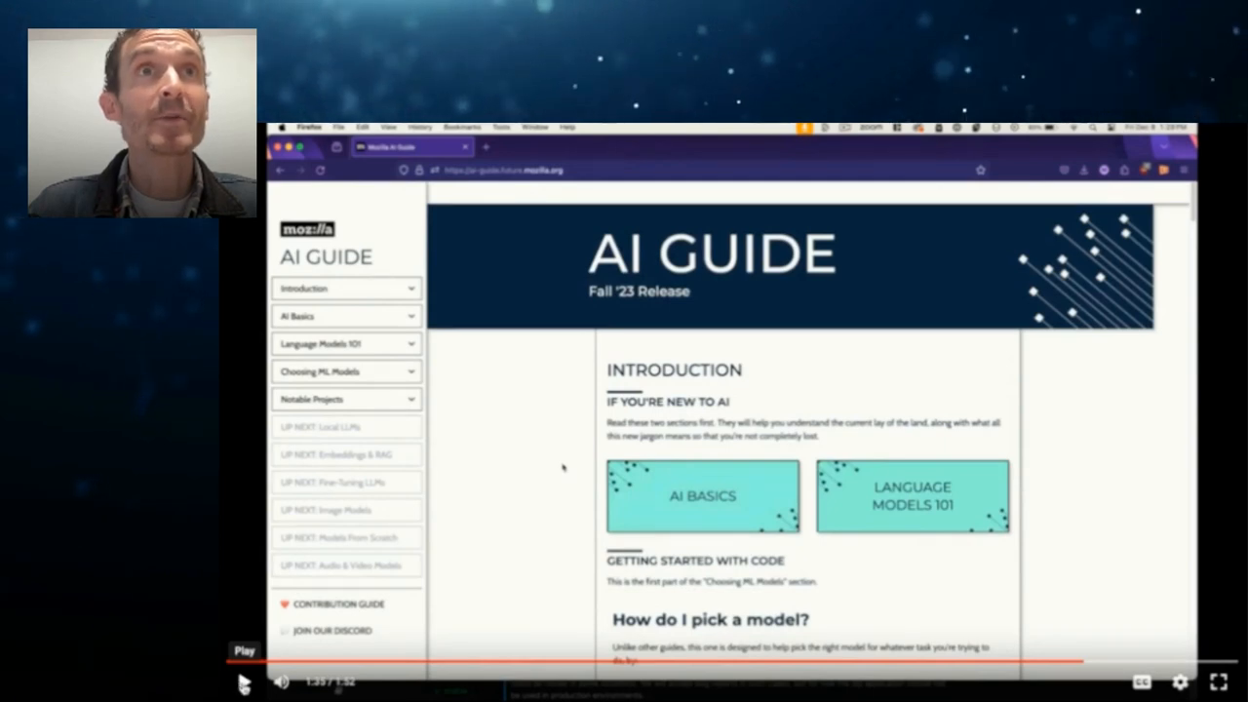
- Visit Choosing ML Models, then read AI Basics down to the self-attention and decoding diagrams
scroll(down, 3)
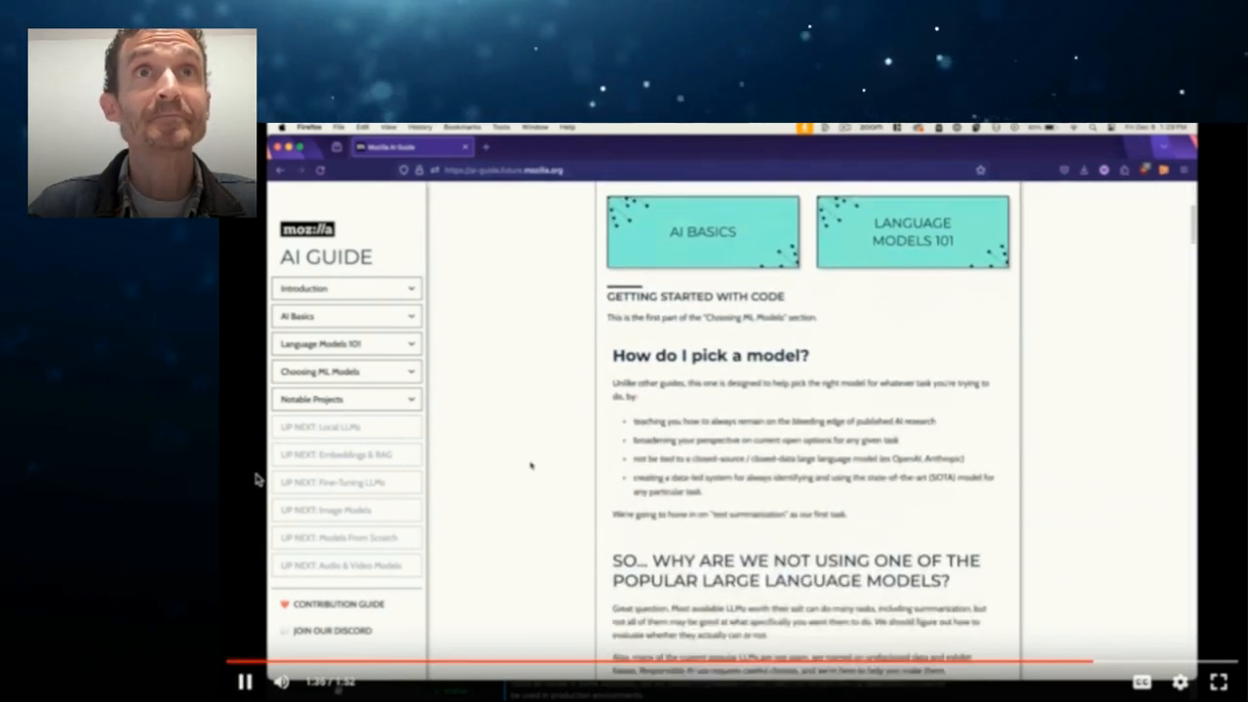
click(345, 400)
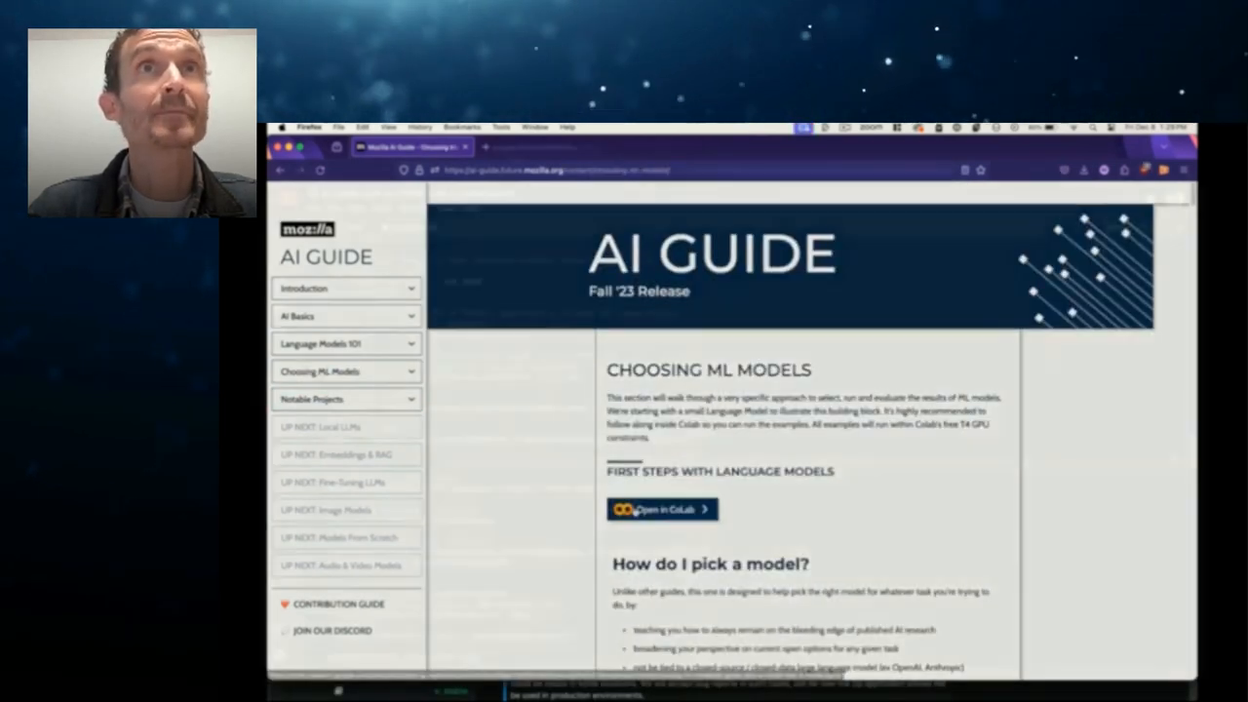
click(663, 508)
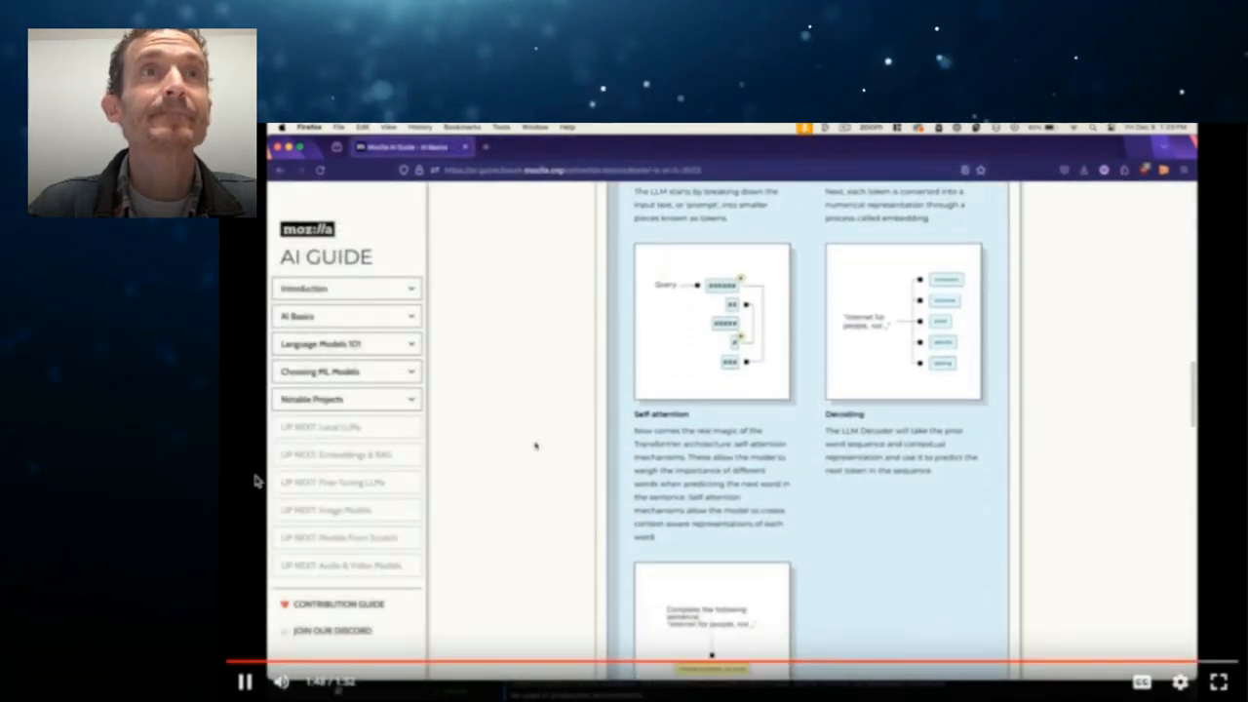
scroll(down, 3)
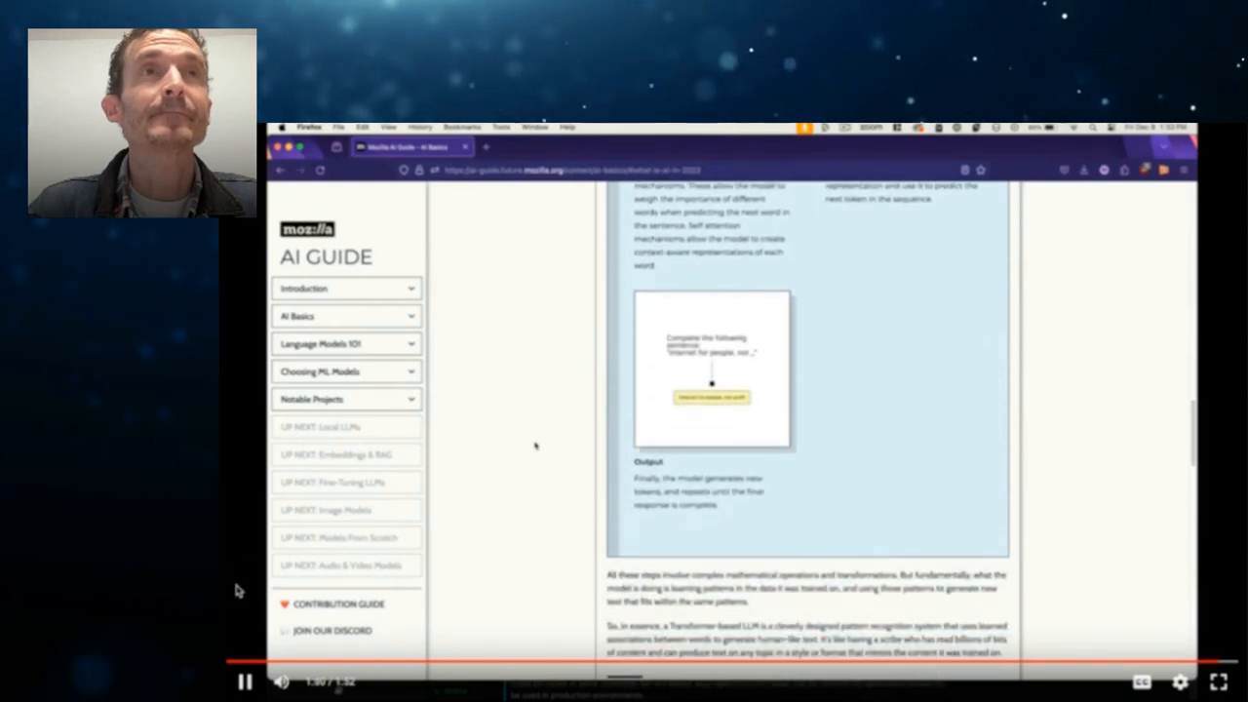